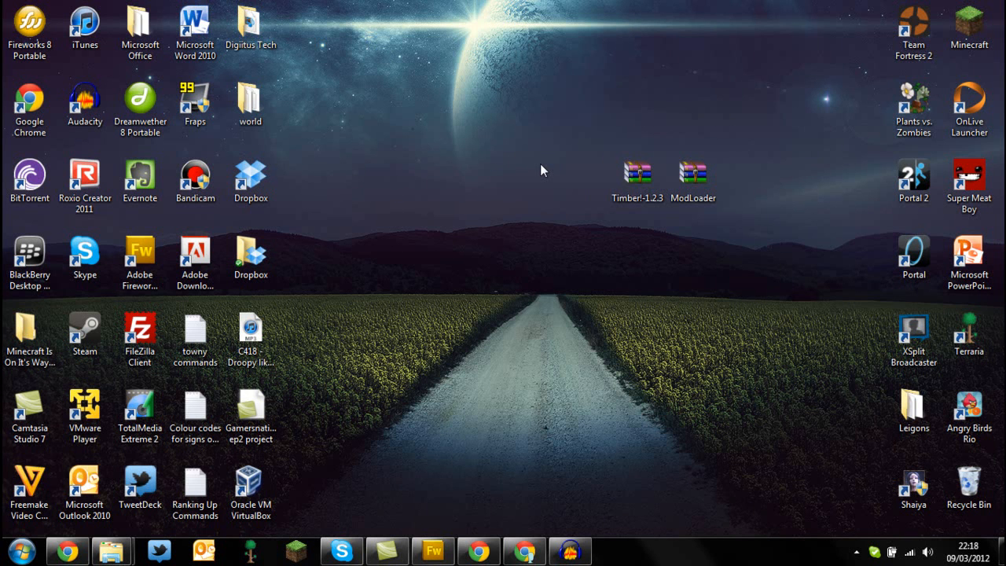
pyautogui.moveTo(515, 176)
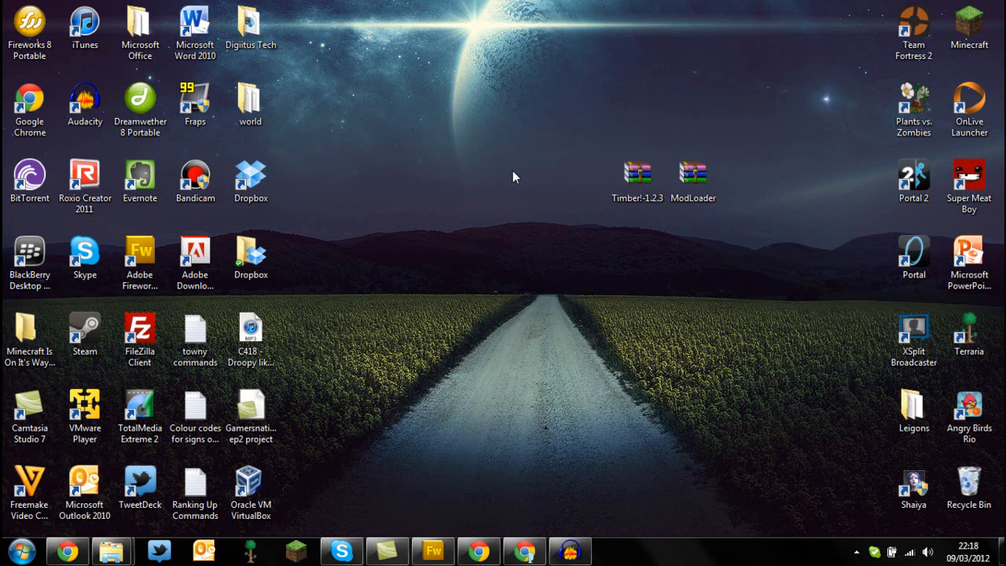
pyautogui.moveTo(533, 161)
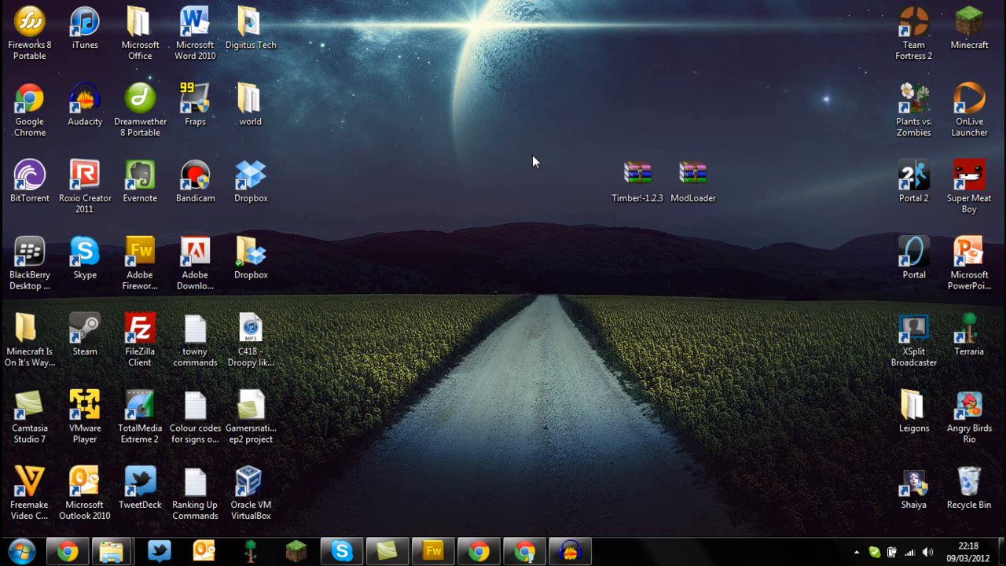
pyautogui.moveTo(468, 236)
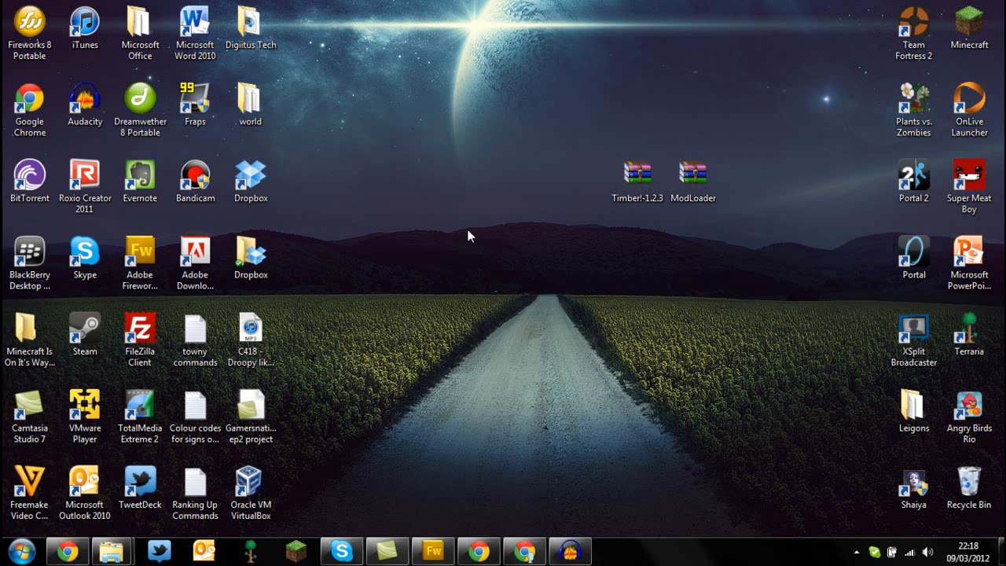
pyautogui.moveTo(396, 352)
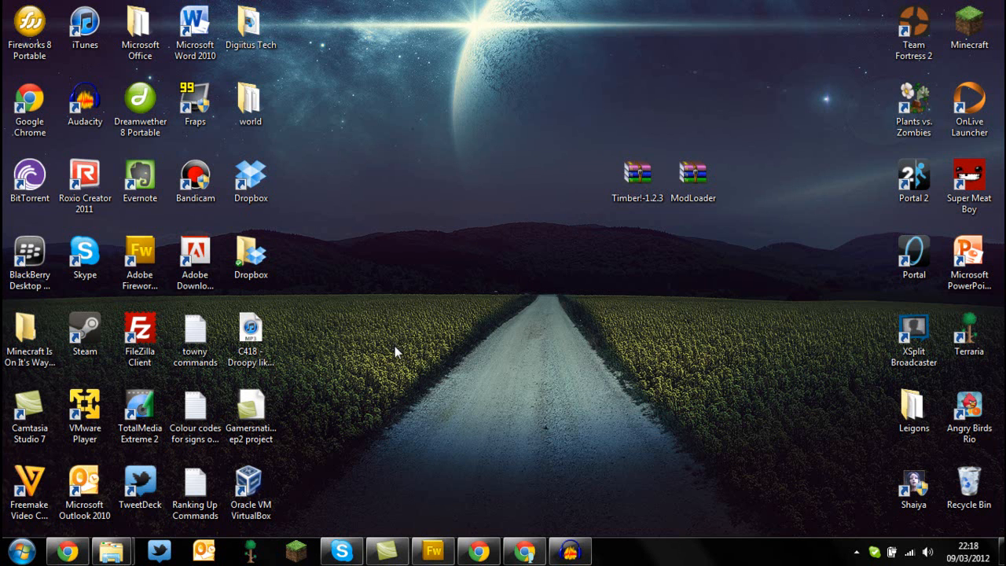
# - Navigate via %appdata% to .minecraft\bin and open minecraft.jar in WinRAR
pyautogui.click(14, 550)
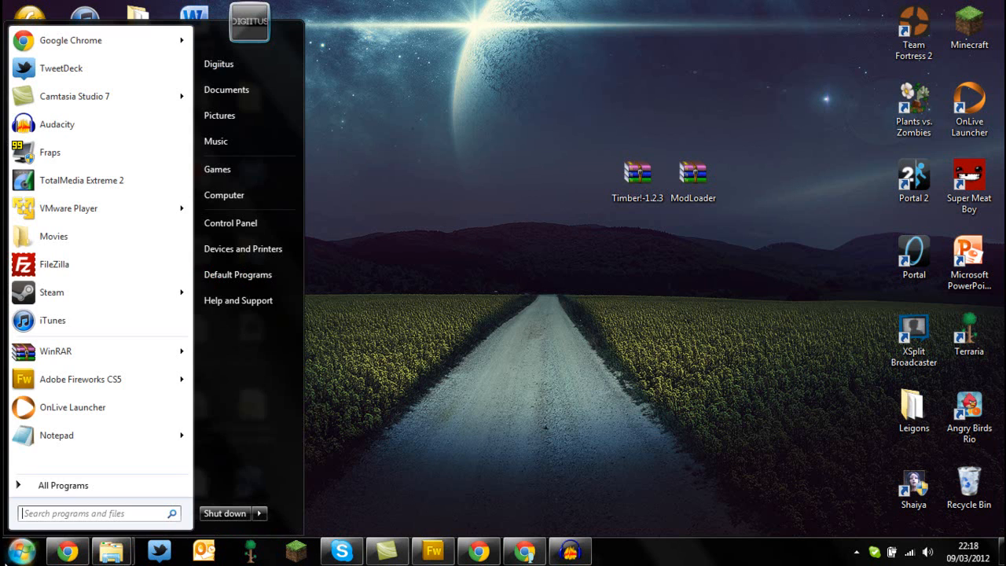
pyautogui.write('%a')
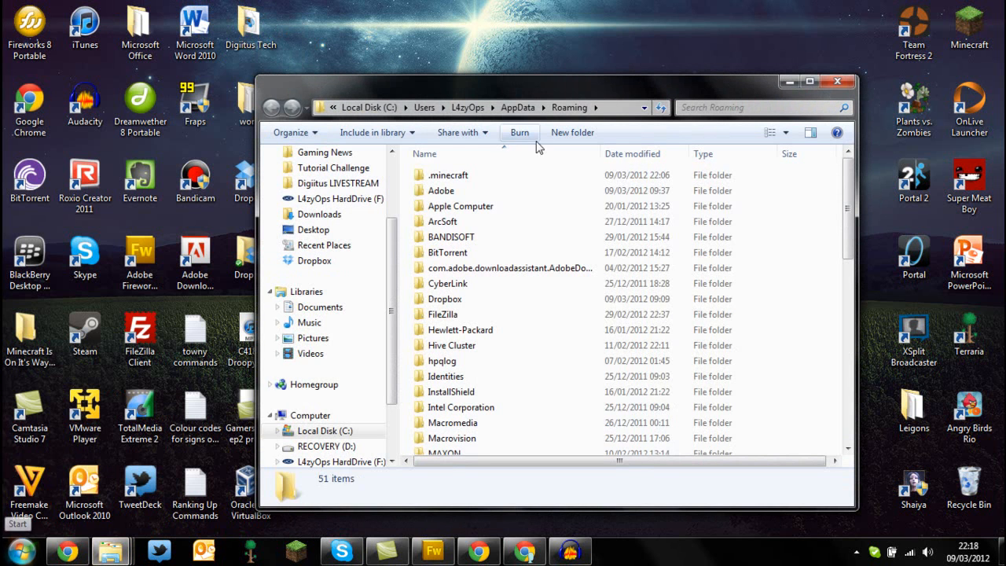
pyautogui.doubleClick(448, 175)
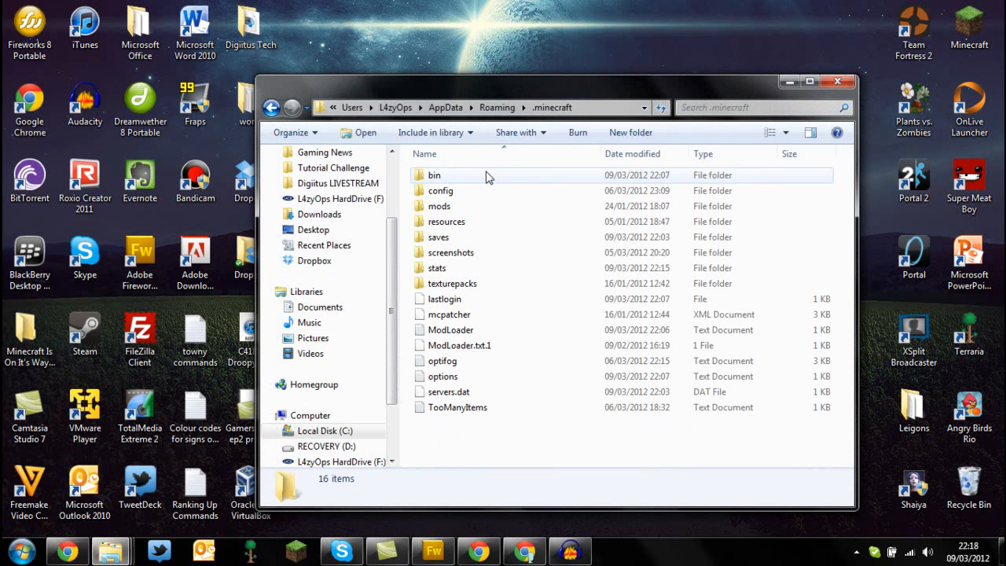
pyautogui.doubleClick(435, 175)
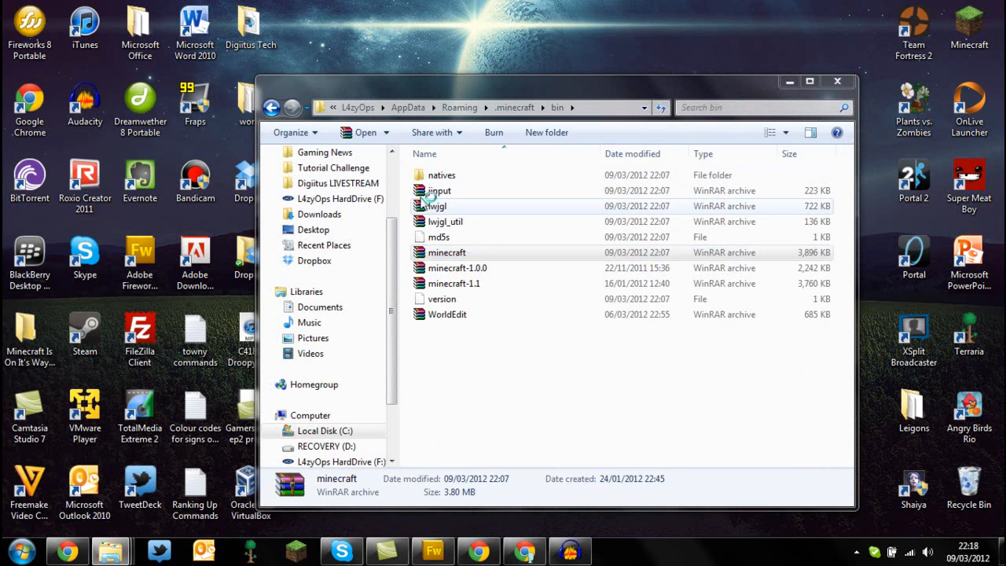
pyautogui.doubleClick(447, 252)
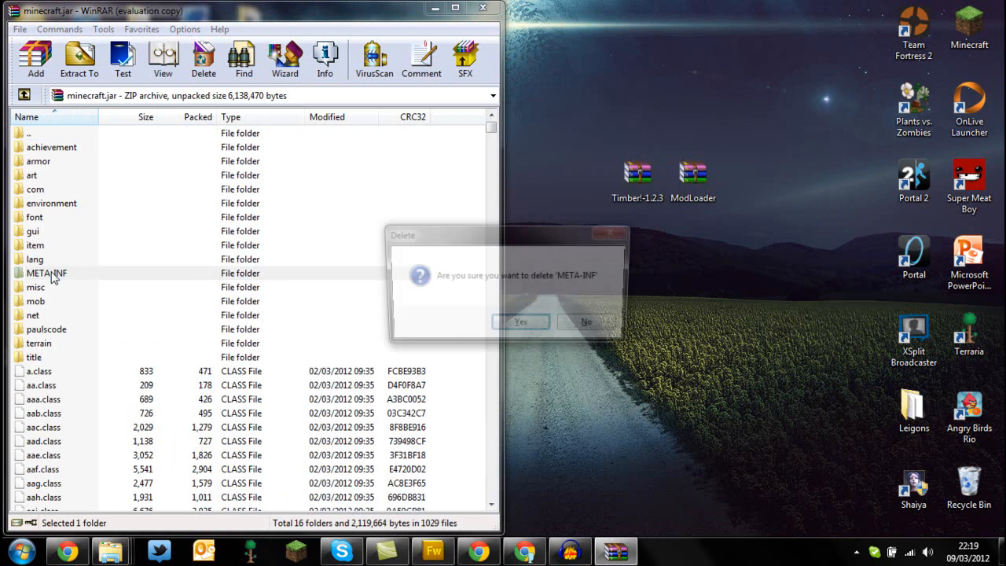
# - Confirm deleting META-INF from minecraft.jar and open ModLoader.zip
pyautogui.click(520, 321)
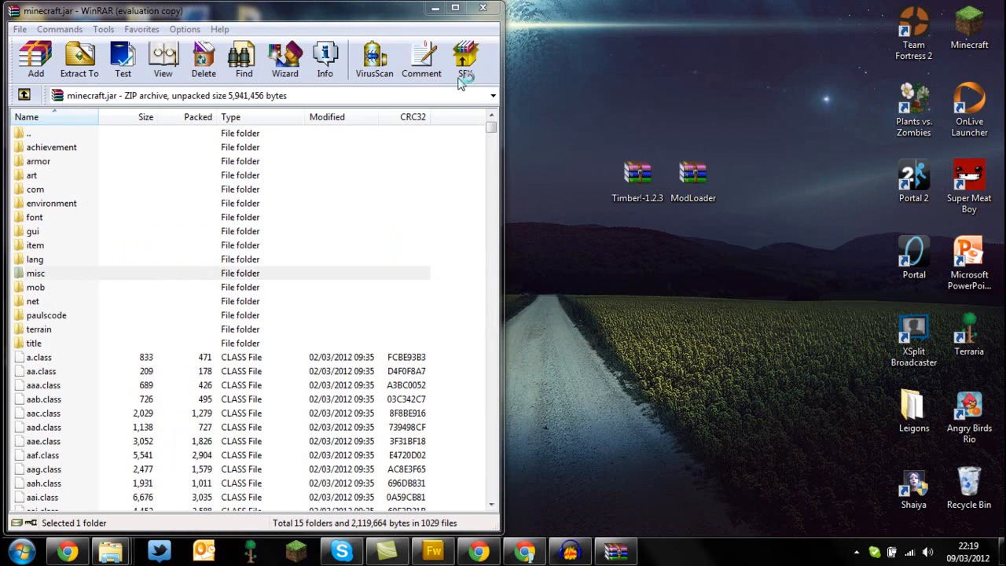
pyautogui.doubleClick(693, 171)
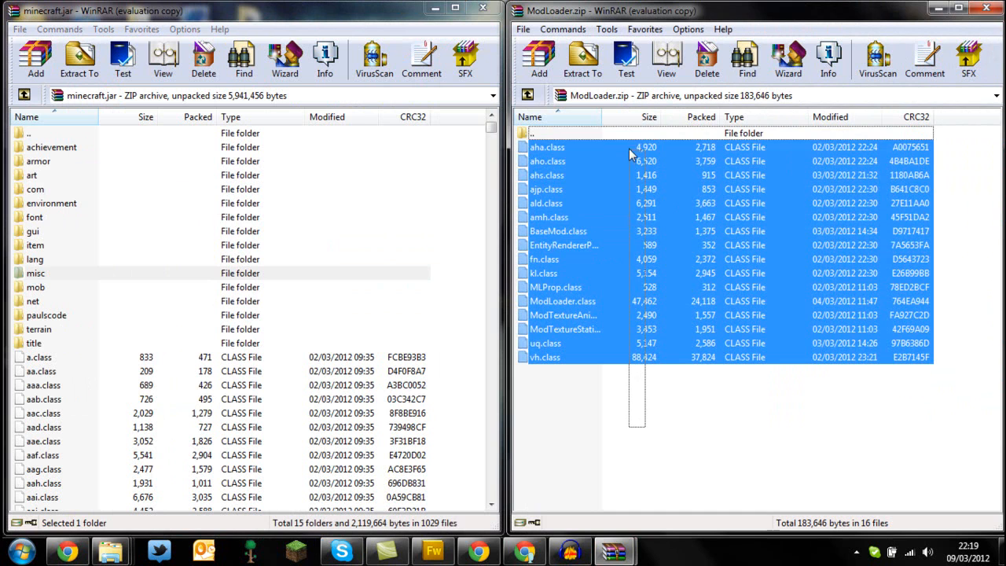
# - Confirm adding ModLoader's class files into minecraft.jar
pyautogui.click(35, 59)
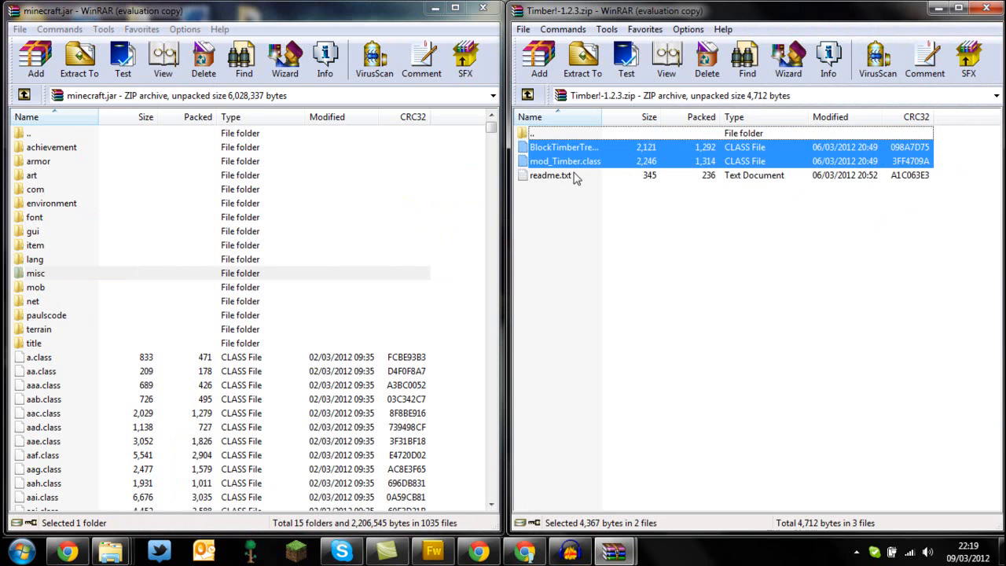
pyautogui.moveTo(574, 175)
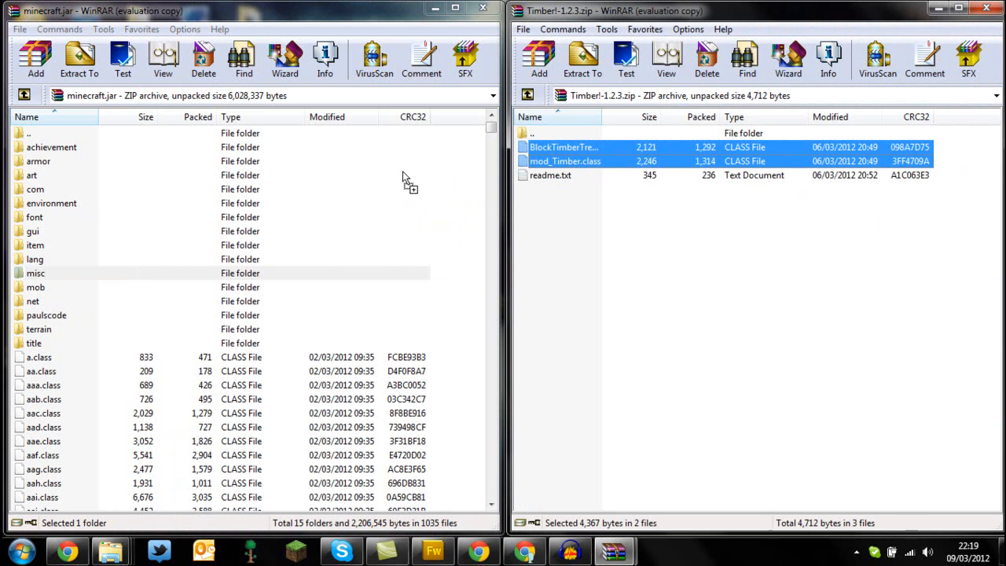
# - Add BlockTimberTree and mod_Timber.class into minecraft.jar, leaving the readme out
pyautogui.click(35, 59)
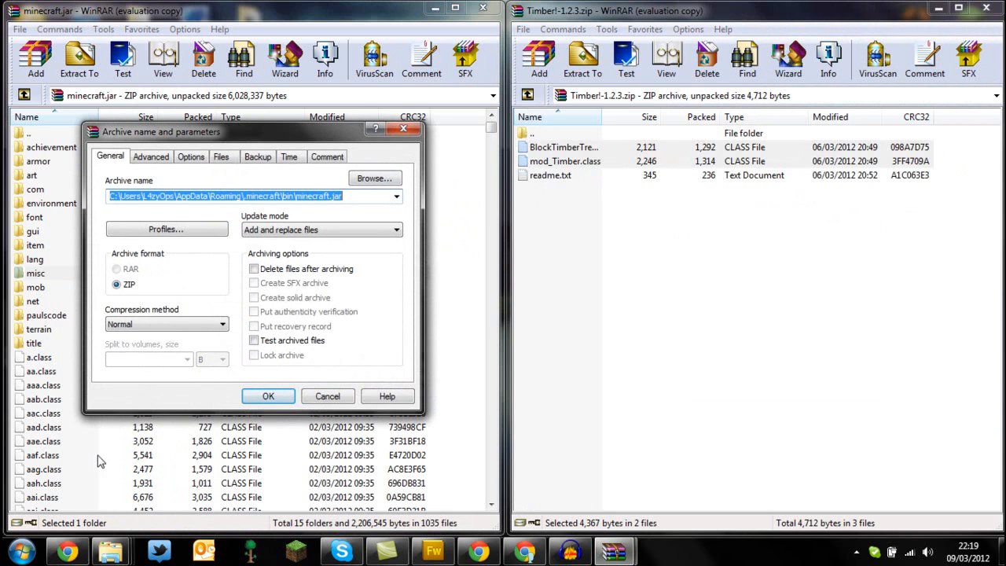
pyautogui.click(269, 395)
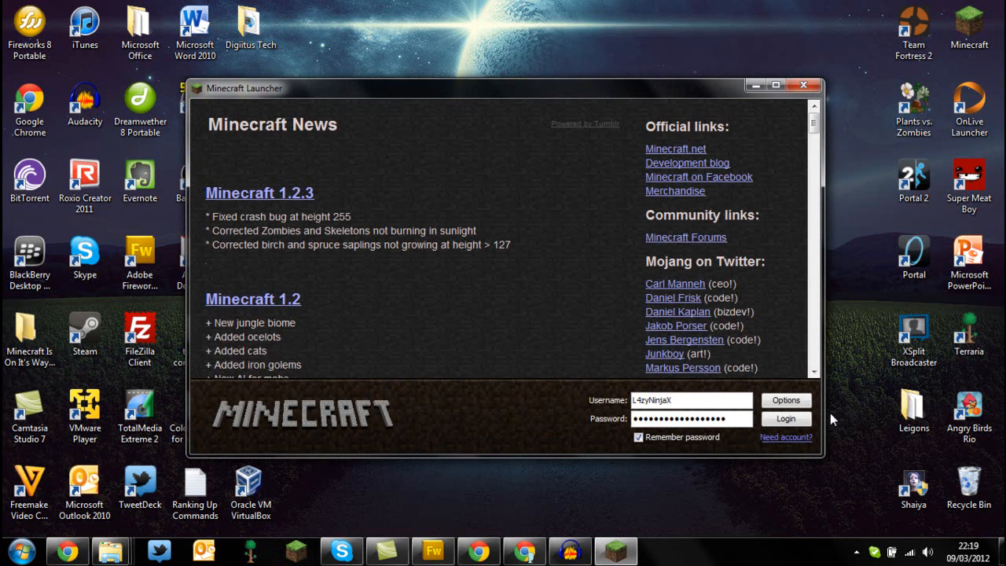
# - Log in through the Minecraft Launcher and start the modded 1.2.3 game
pyautogui.click(785, 418)
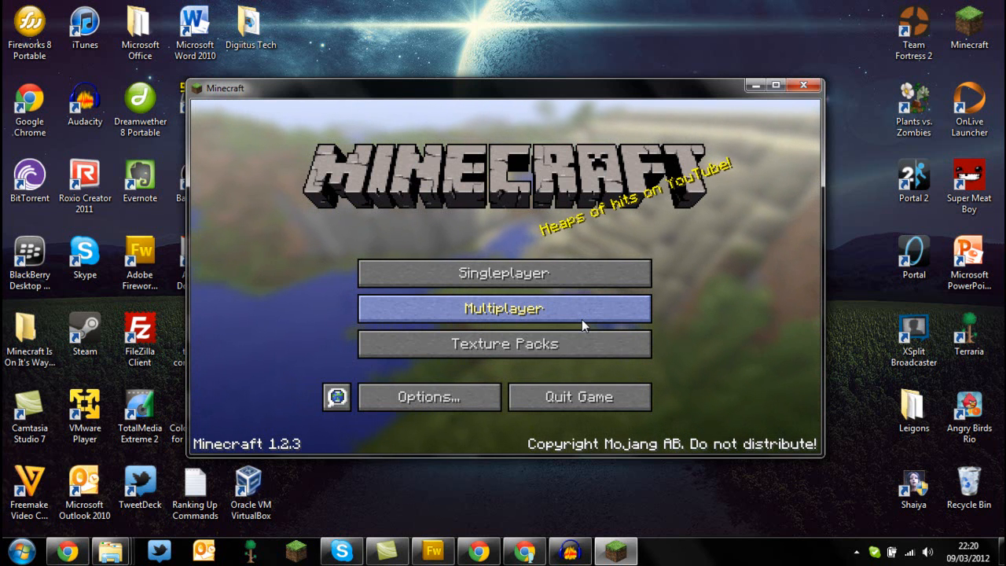
pyautogui.moveTo(460, 222)
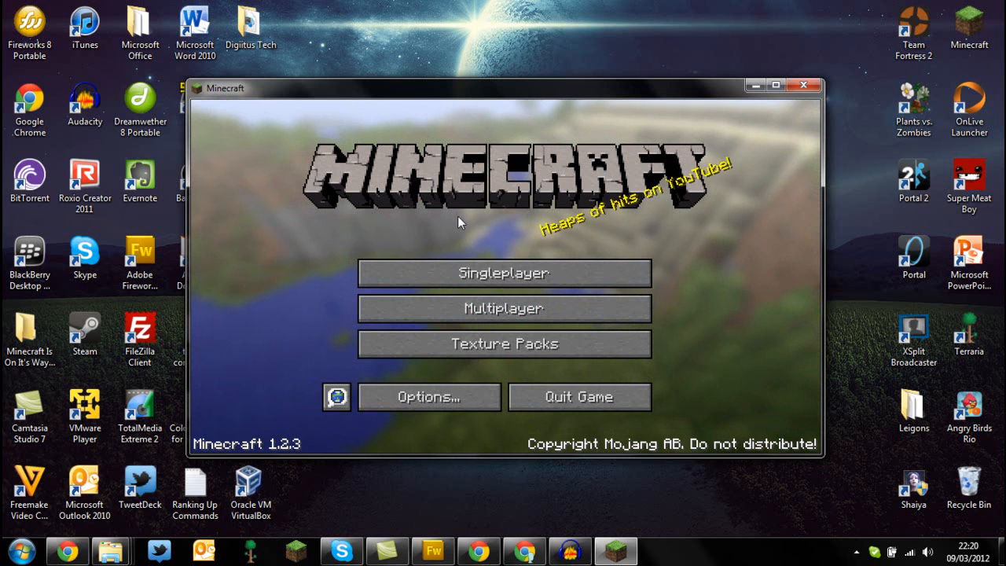